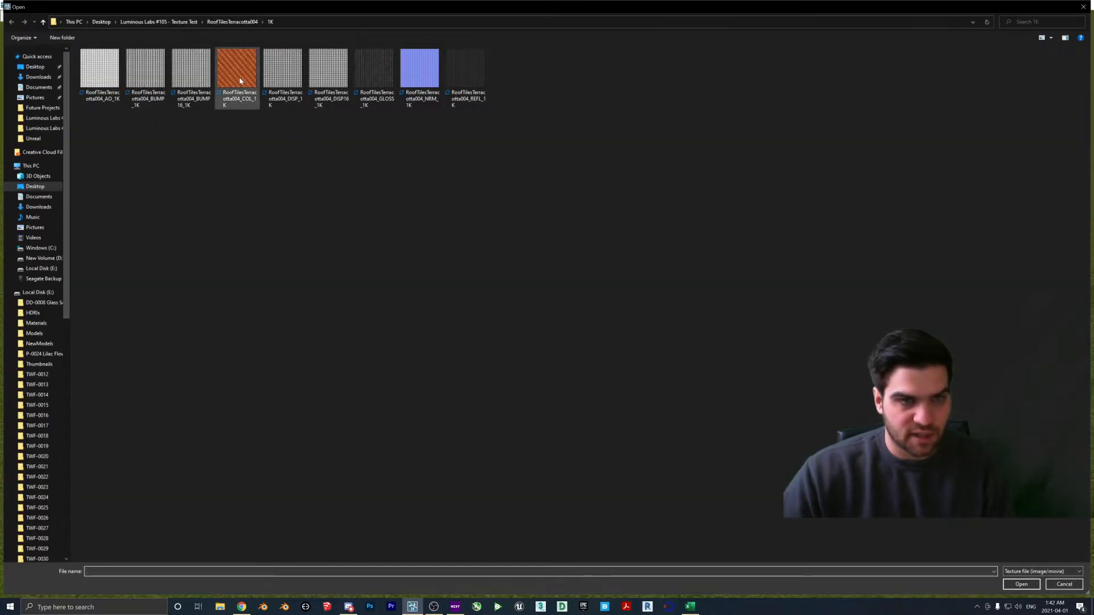
- Apply the RoofTilesTerracotta004 1K colour and normal maps to the bottom-left tile
click(1021, 584)
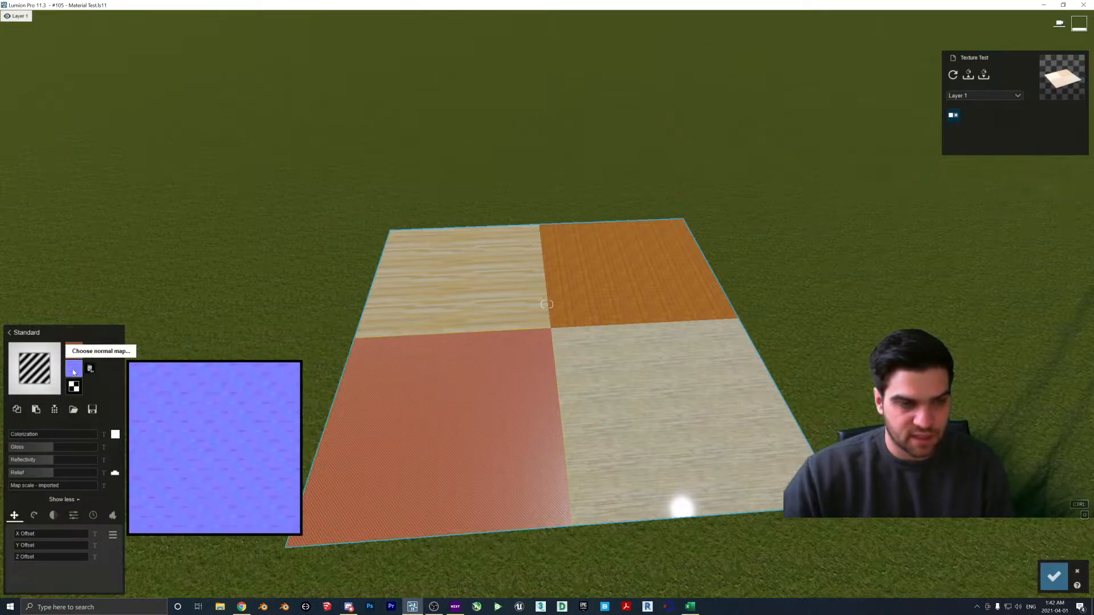
click(90, 369)
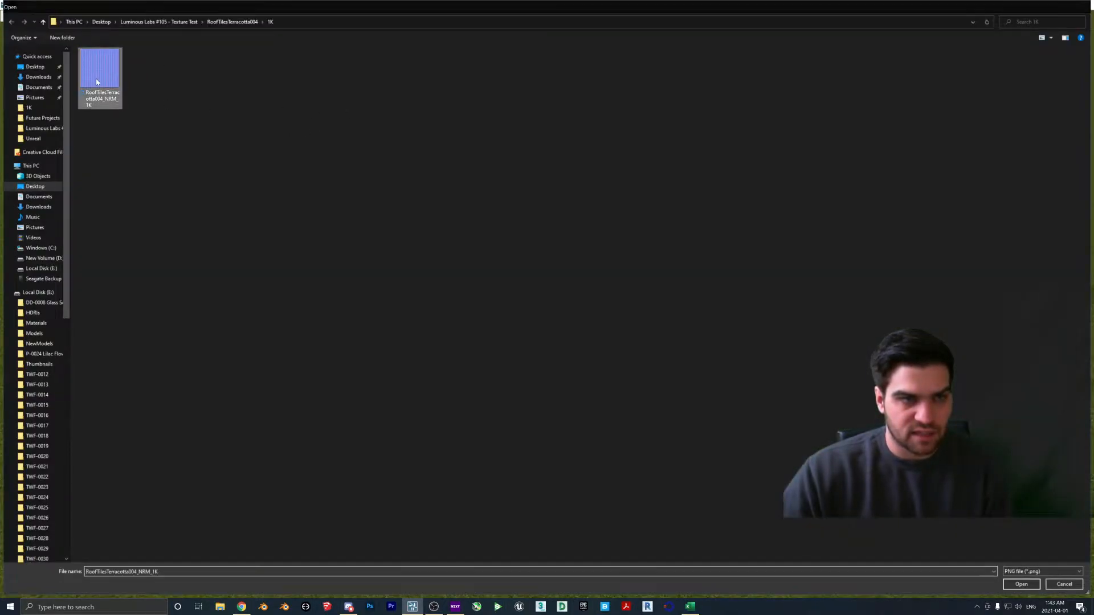
click(1020, 584)
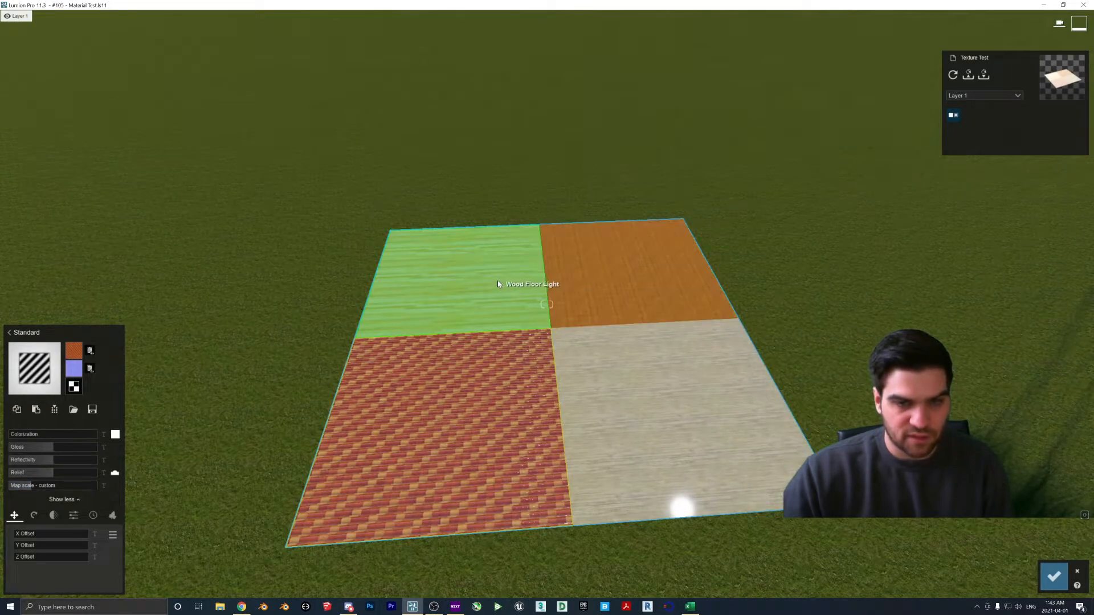
- Select the top-left light wood tile and browse into the oak wood flooring texture folder
click(73, 350)
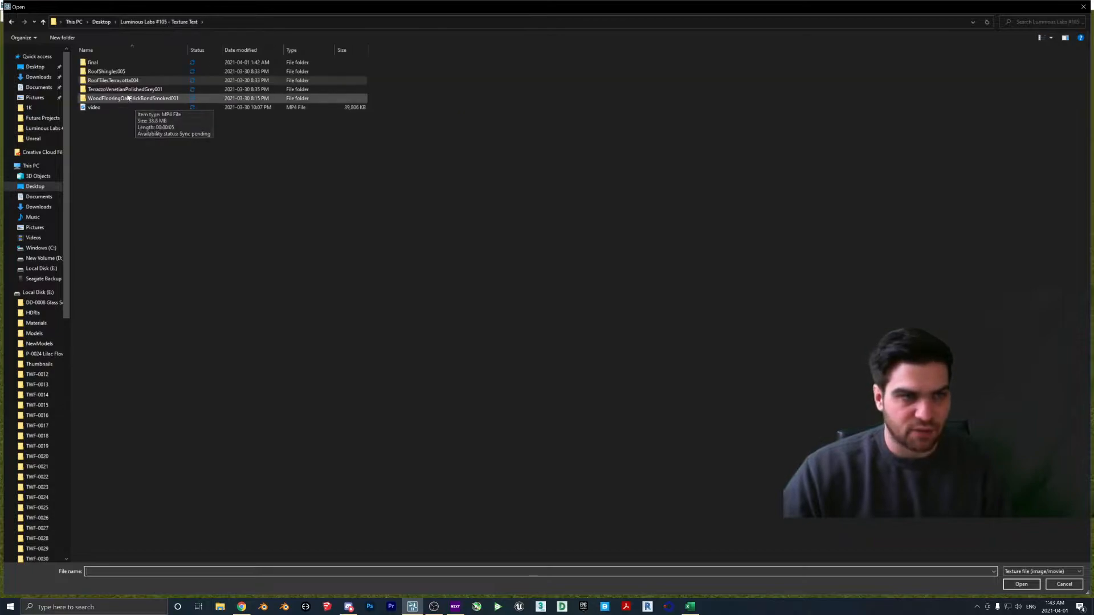
double_click(107, 71)
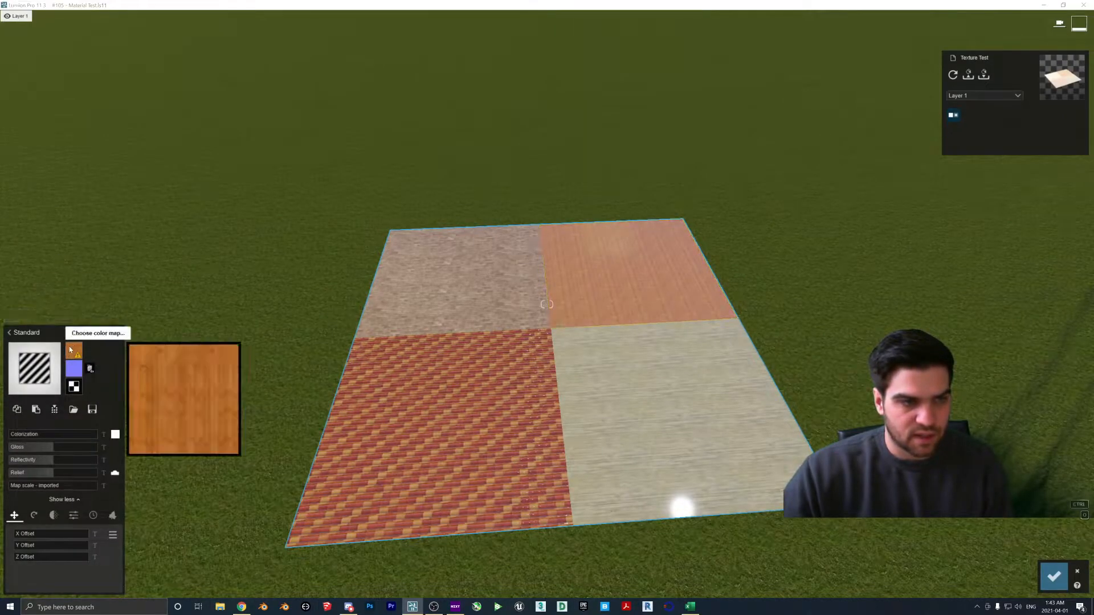
- Load the TerrazzoVenetianPolishedGrey001 REGULAR colour texture onto the top-right tile
click(97, 332)
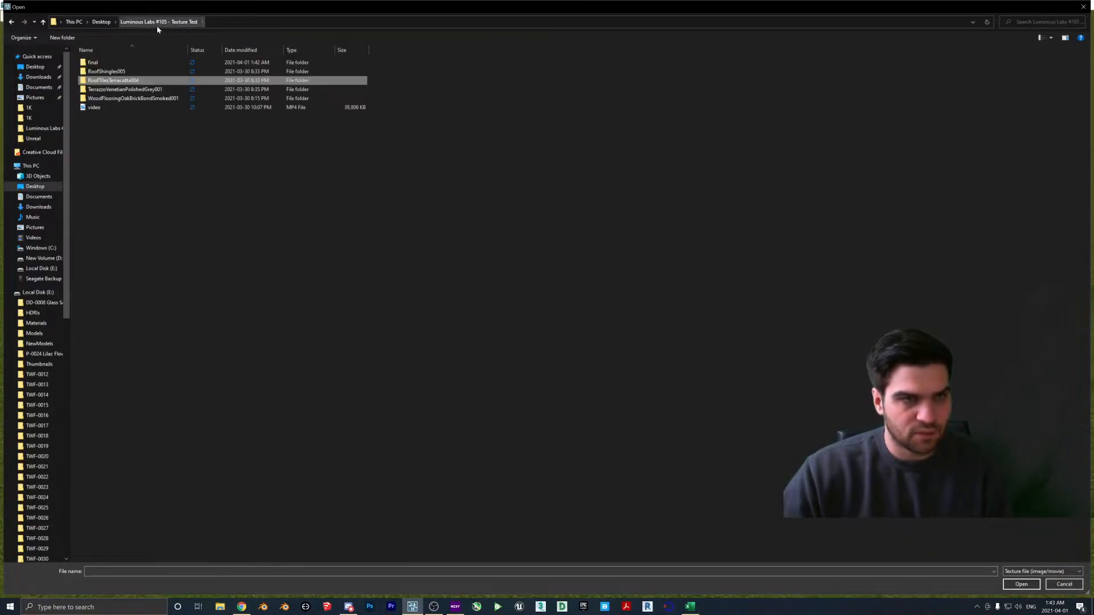
double_click(125, 89)
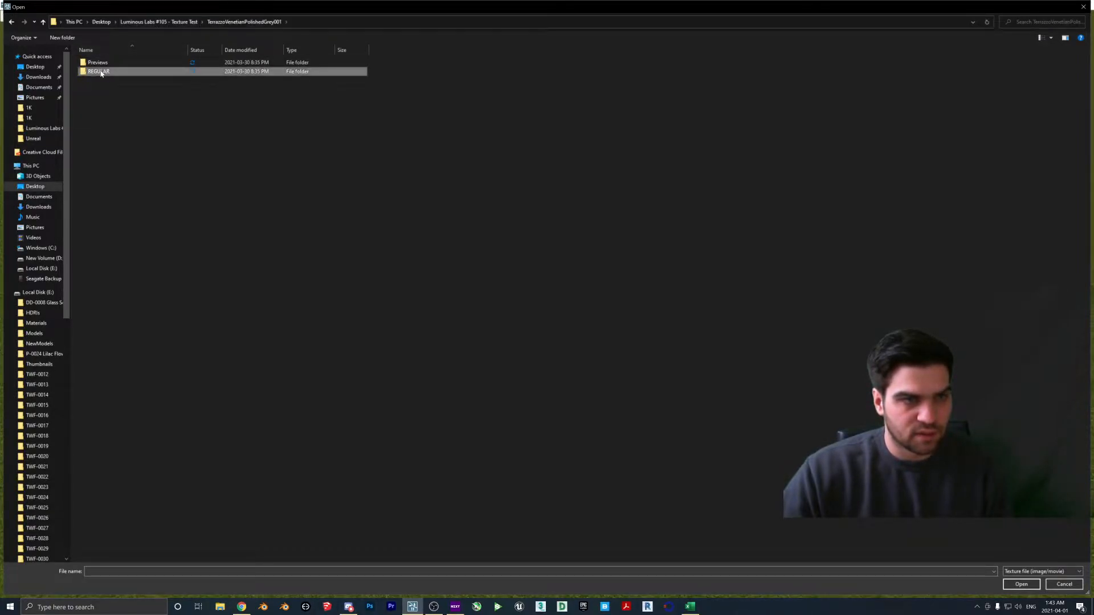
click(1020, 584)
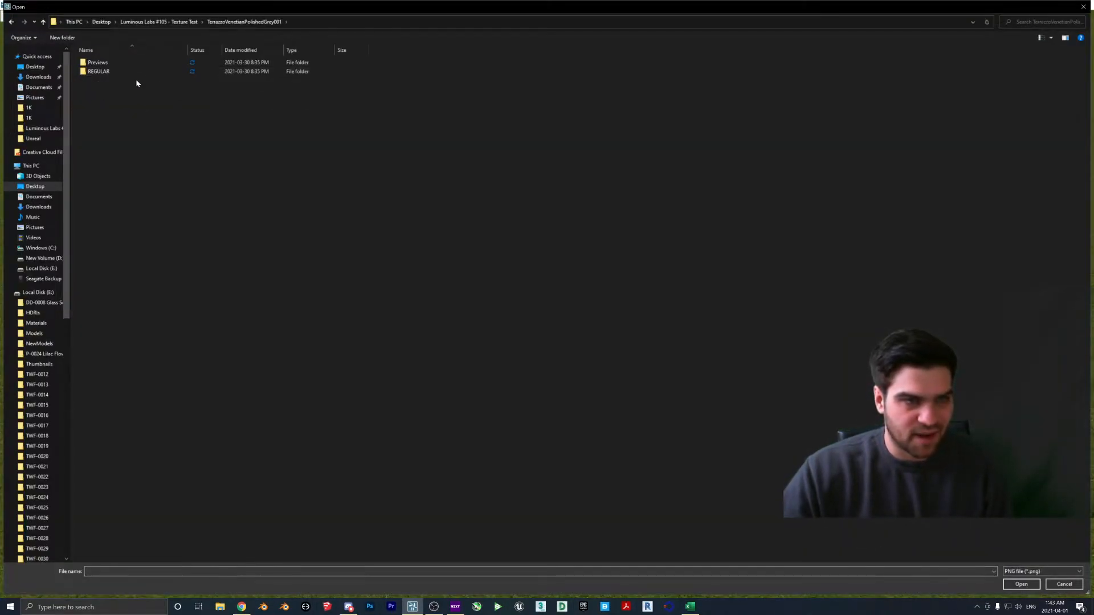
double_click(98, 71)
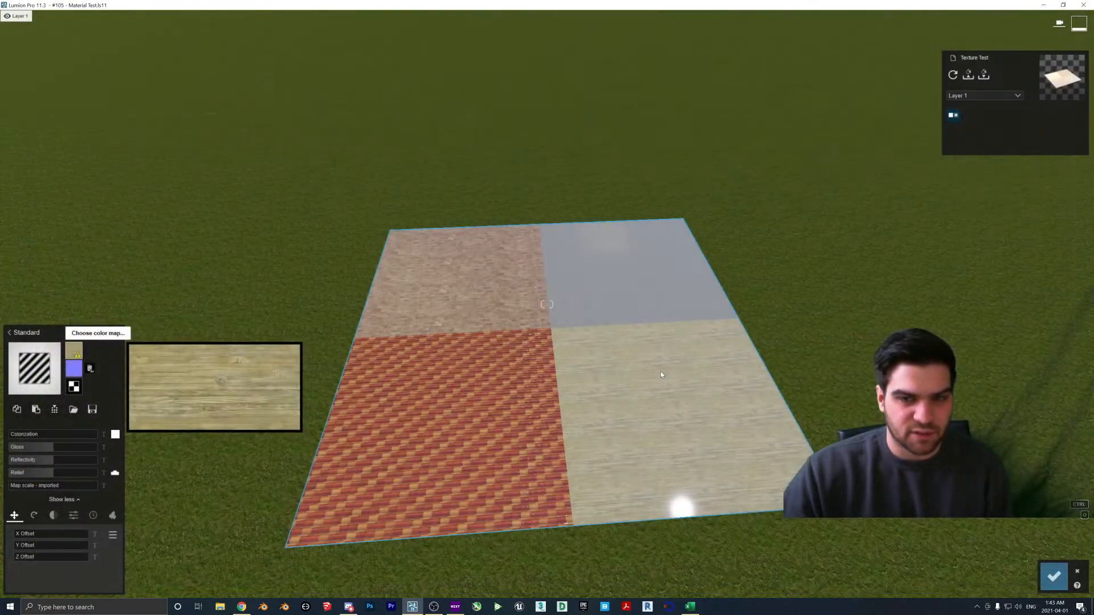
- Start choosing a new colour map and browse the oak wood flooring texture folder
click(75, 351)
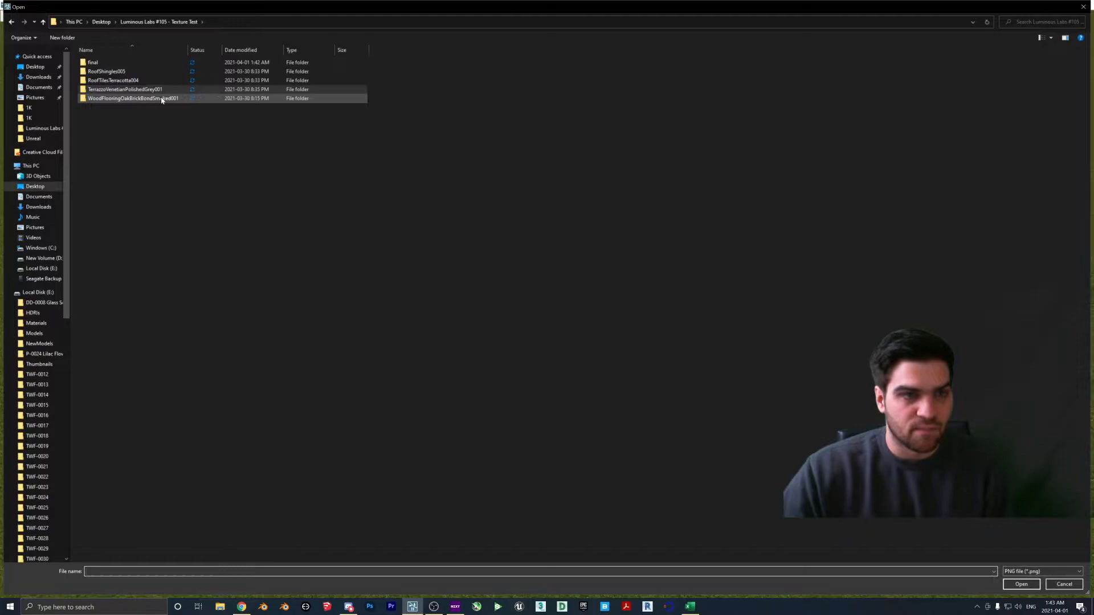
double_click(125, 98)
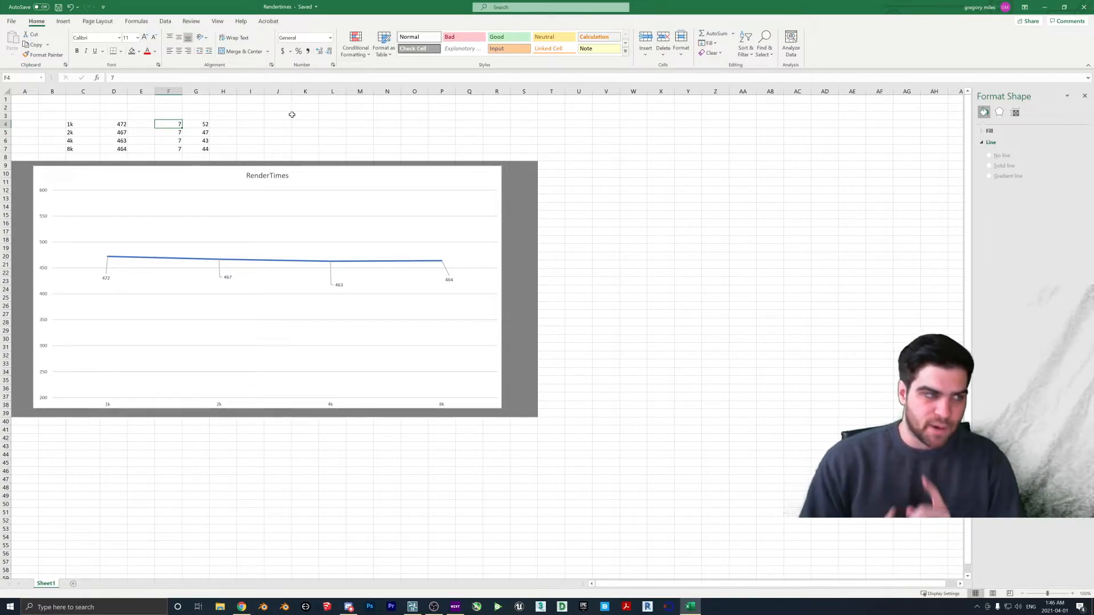
mouse_move(311, 130)
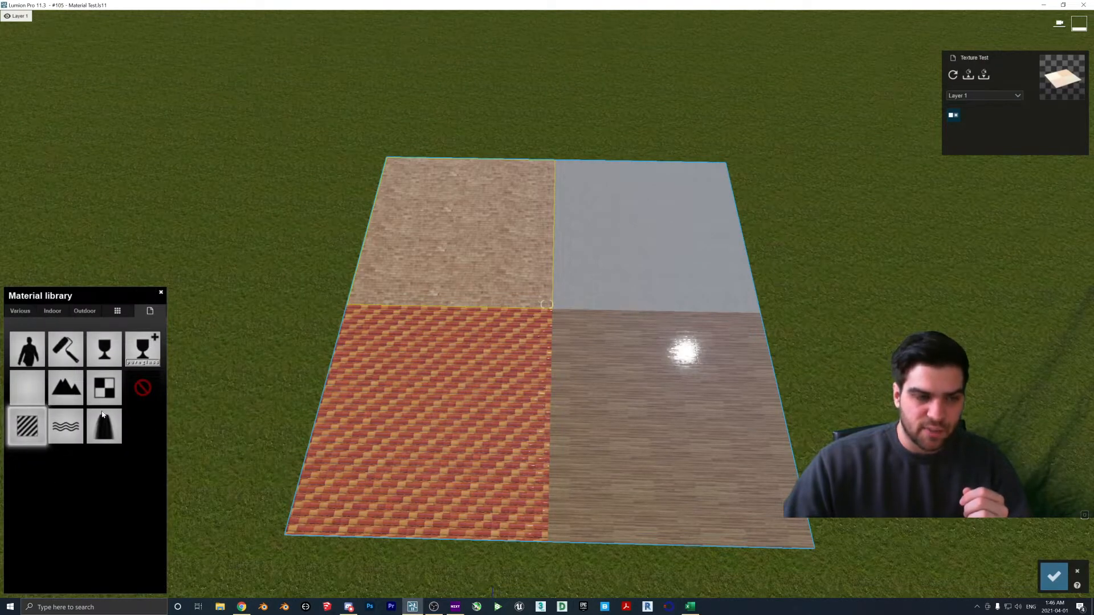
- Apply a Standard material to the selected tile from the Material library
click(27, 426)
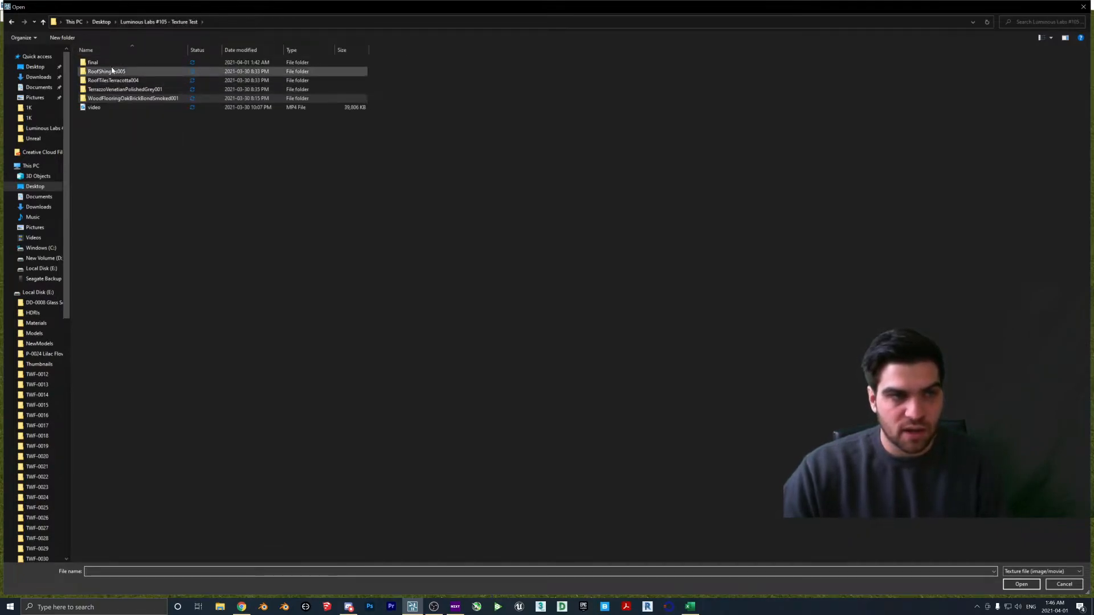
- Pick the 1k - 7m52s render video from the final folder as the tile's texture
double_click(93, 62)
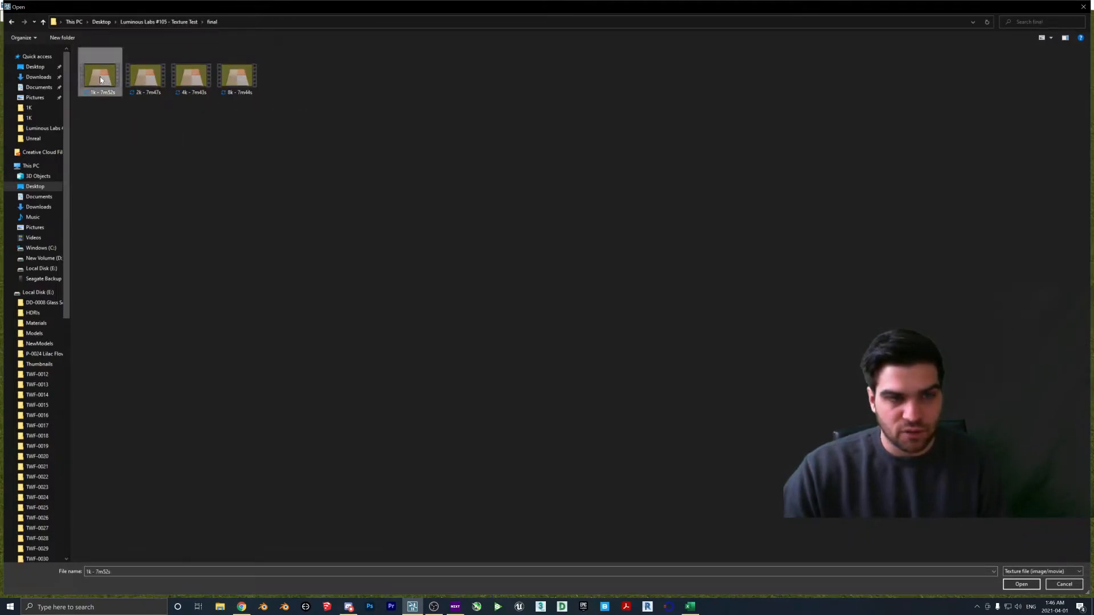
click(1020, 584)
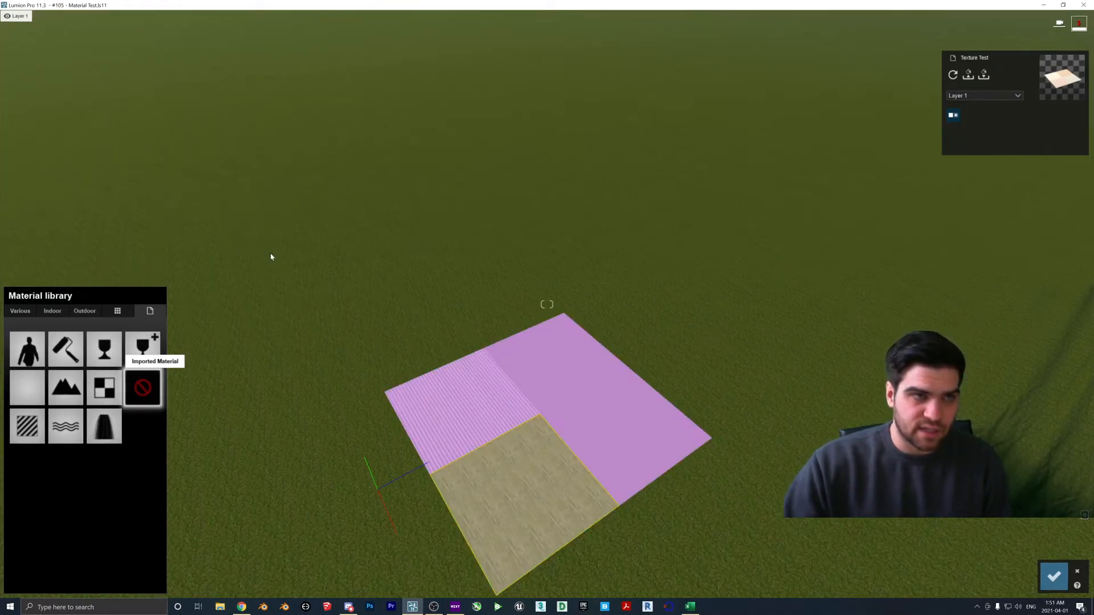
mouse_move(491, 426)
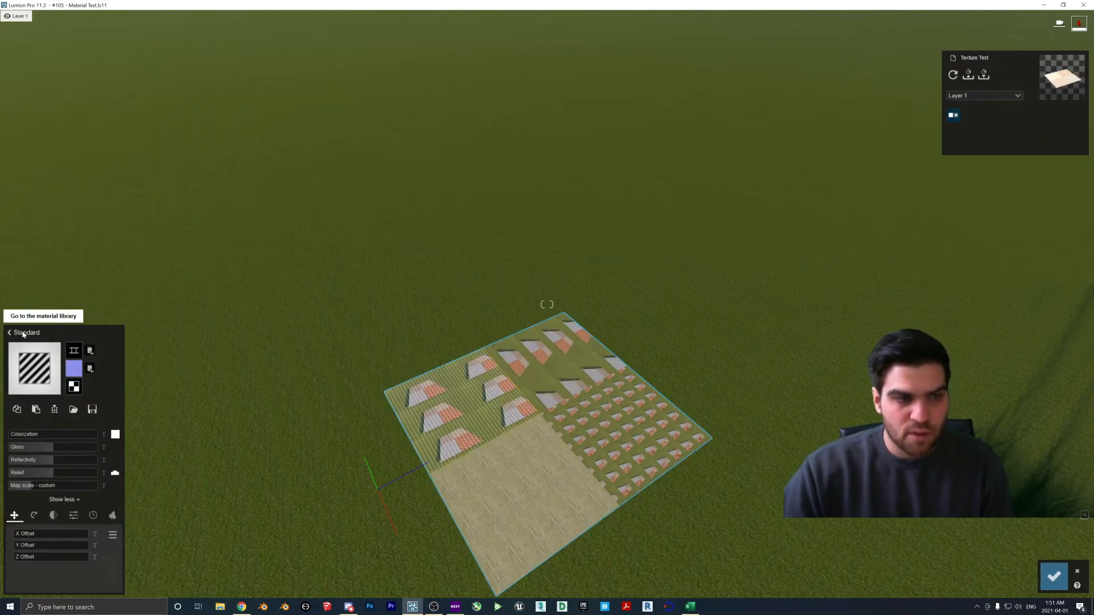
- Return to the material library to assign a terracotta material to the tile
click(25, 333)
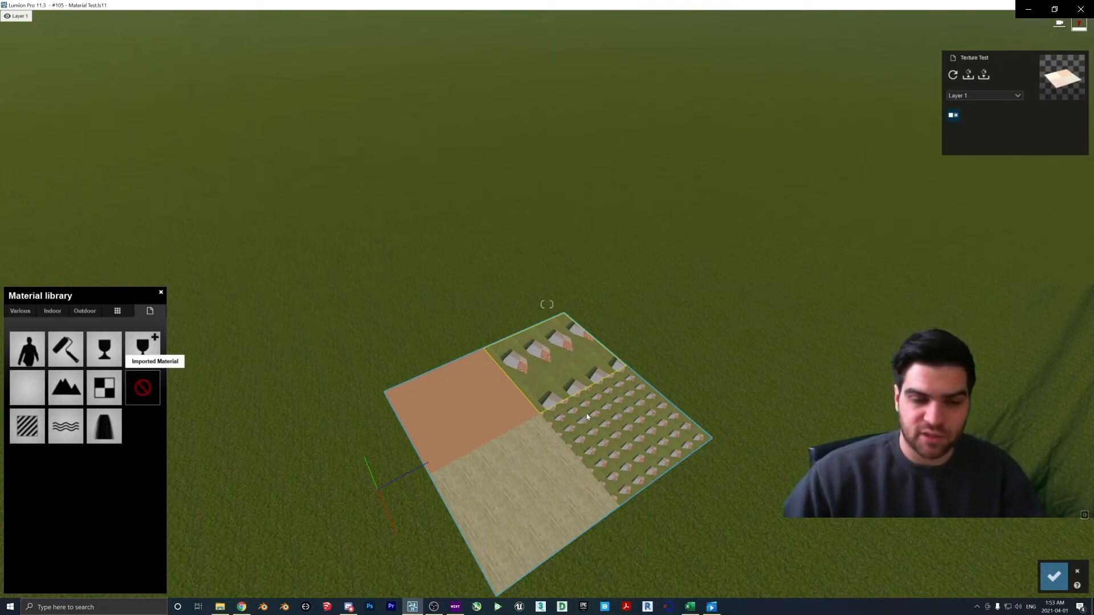
- Replace the large-shingle tile with standard light wood and select the small-shingle tile
click(143, 388)
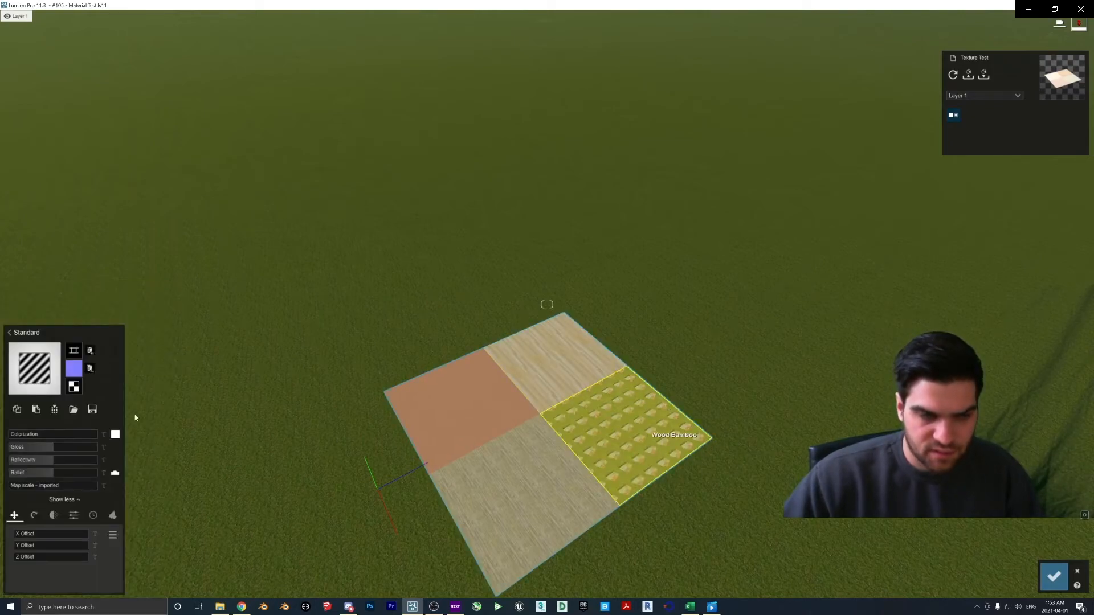
click(9, 332)
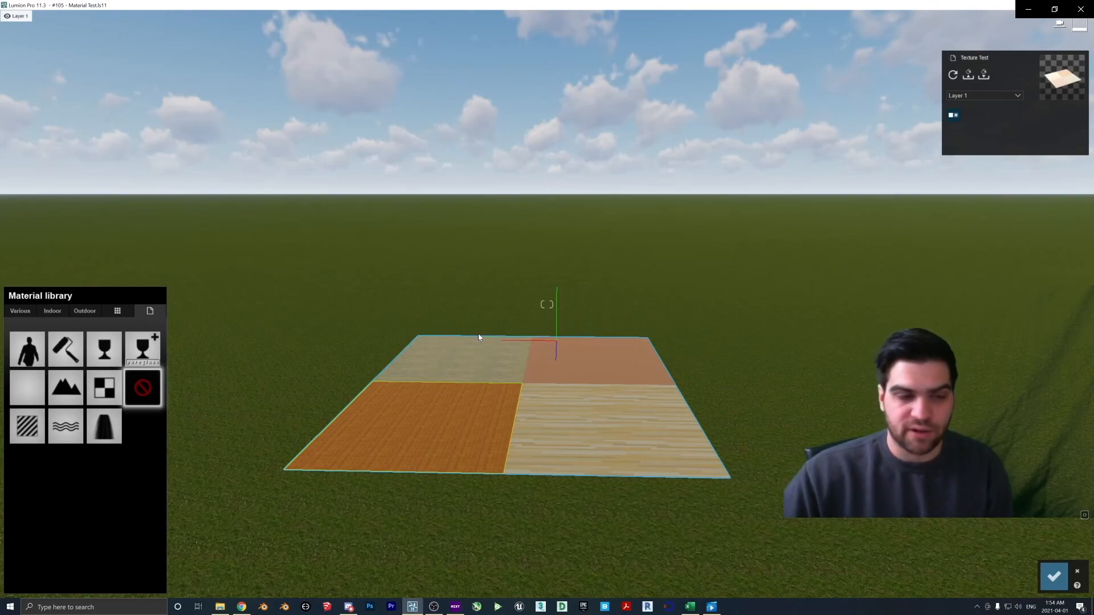
mouse_move(27, 348)
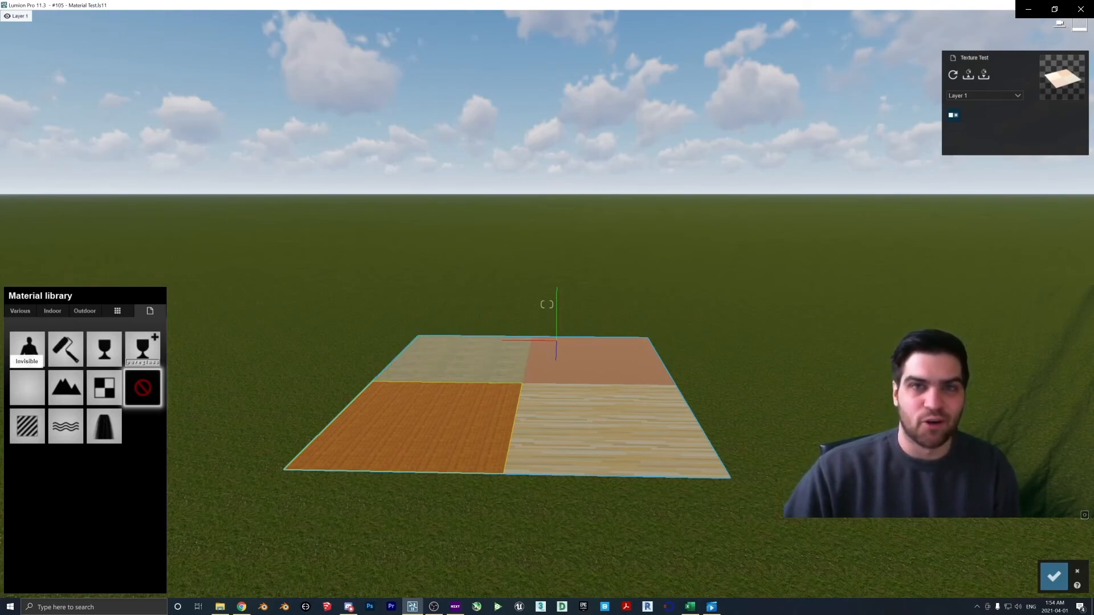